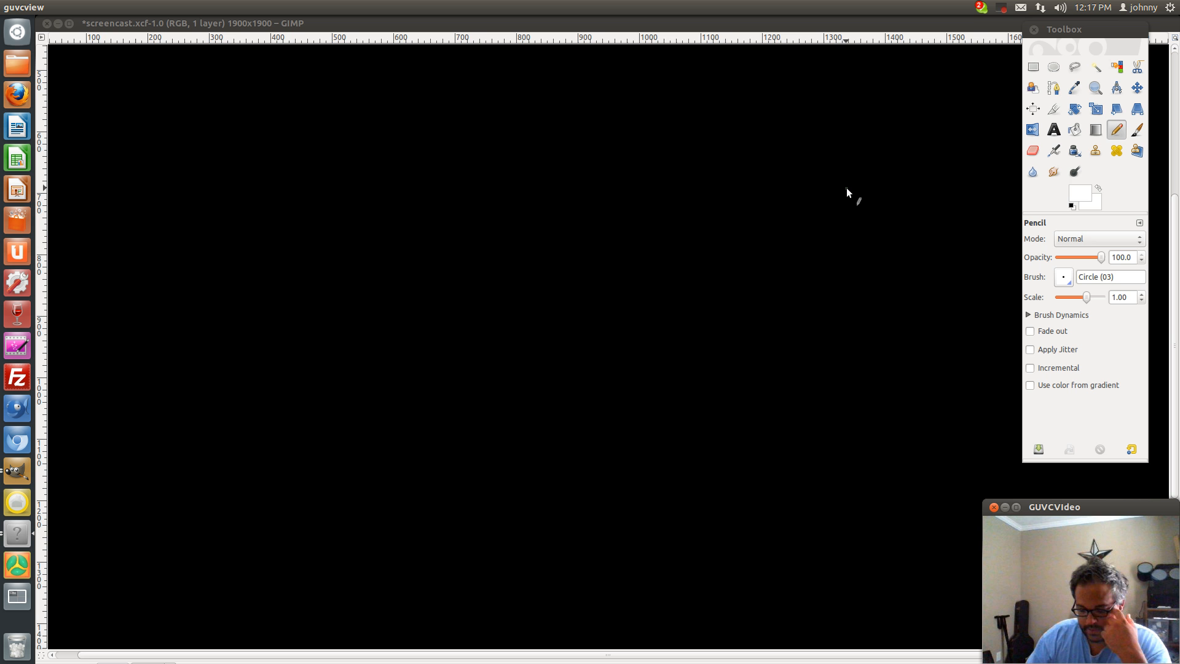
{"action": "mouse_move", "coordinate": [85, 90]}
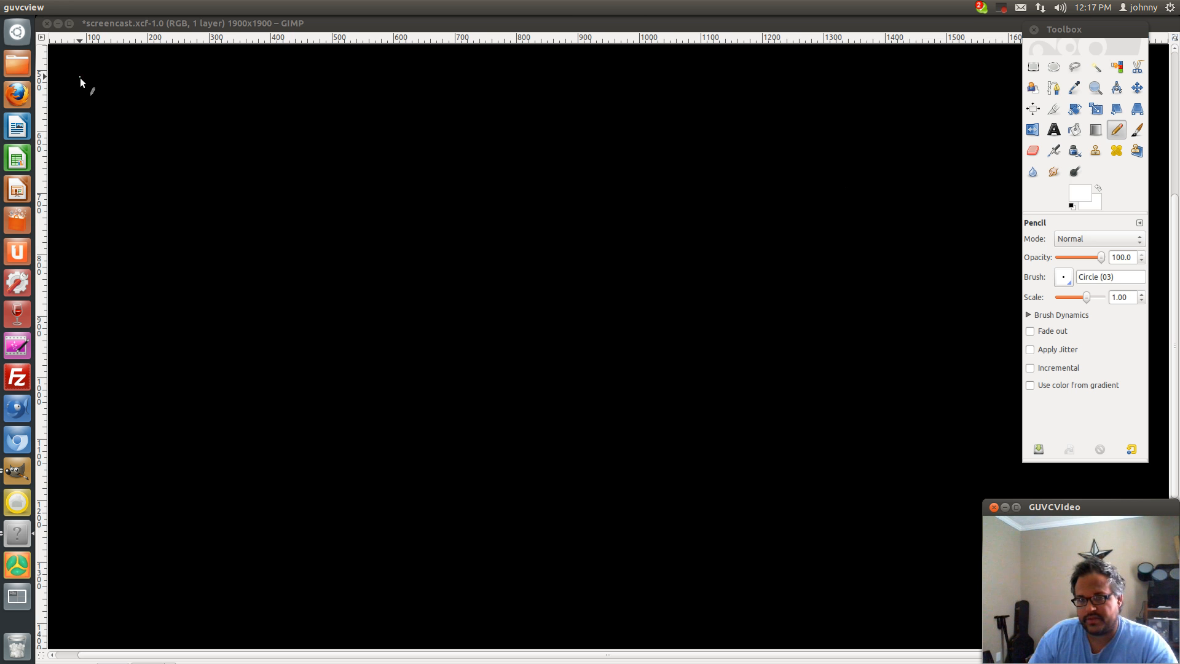
Handwrite "Oscar has a heap of Apples" in white pencil across the top left of the canvas.
{"action": "left_click_drag", "start_coordinate": [78, 75], "coordinate": [78, 95]}
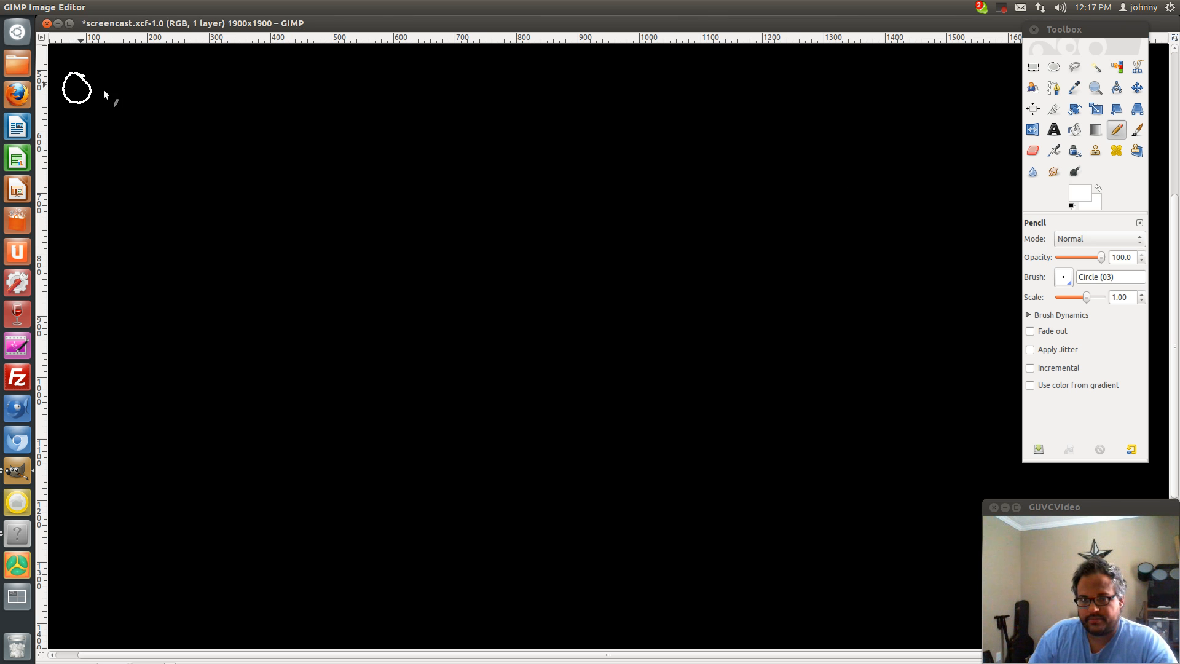
{"action": "left_click_drag", "start_coordinate": [89, 90], "coordinate": [150, 106]}
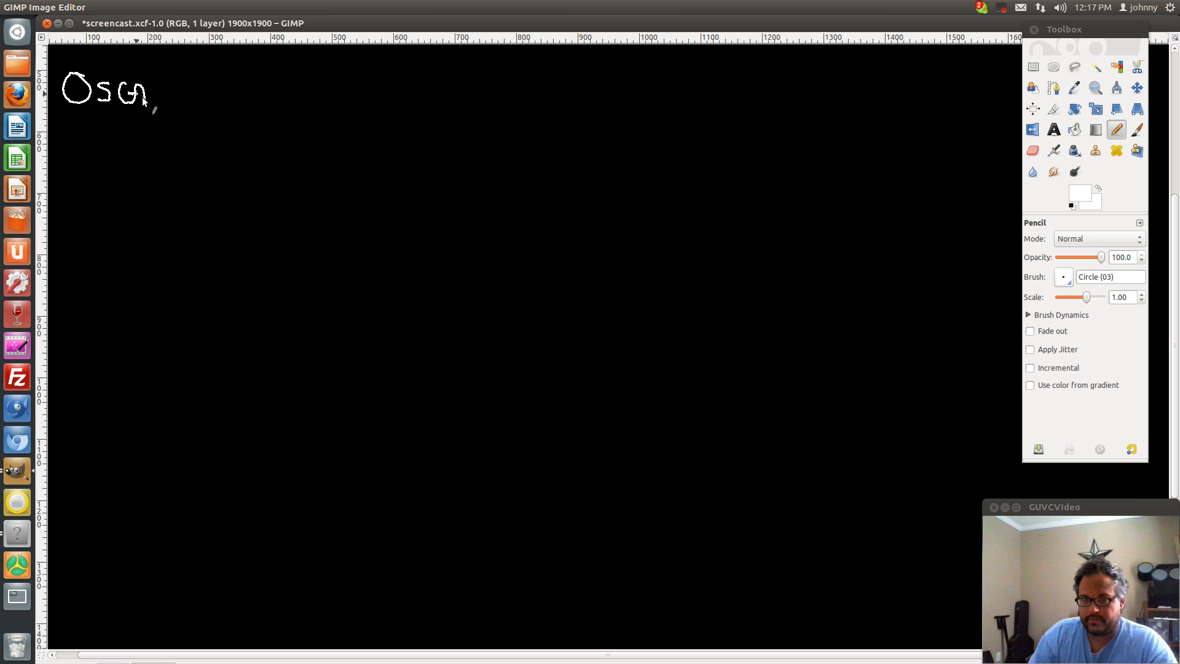
{"action": "left_click_drag", "start_coordinate": [150, 94], "coordinate": [218, 94]}
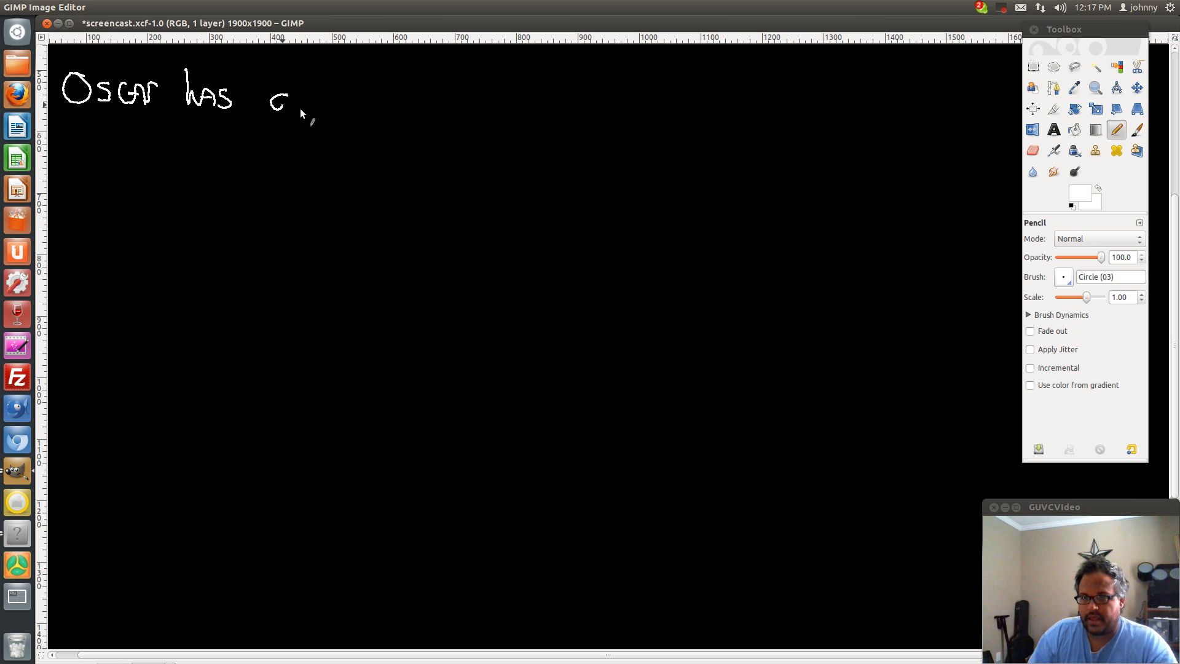
{"action": "left_click_drag", "start_coordinate": [266, 98], "coordinate": [373, 110]}
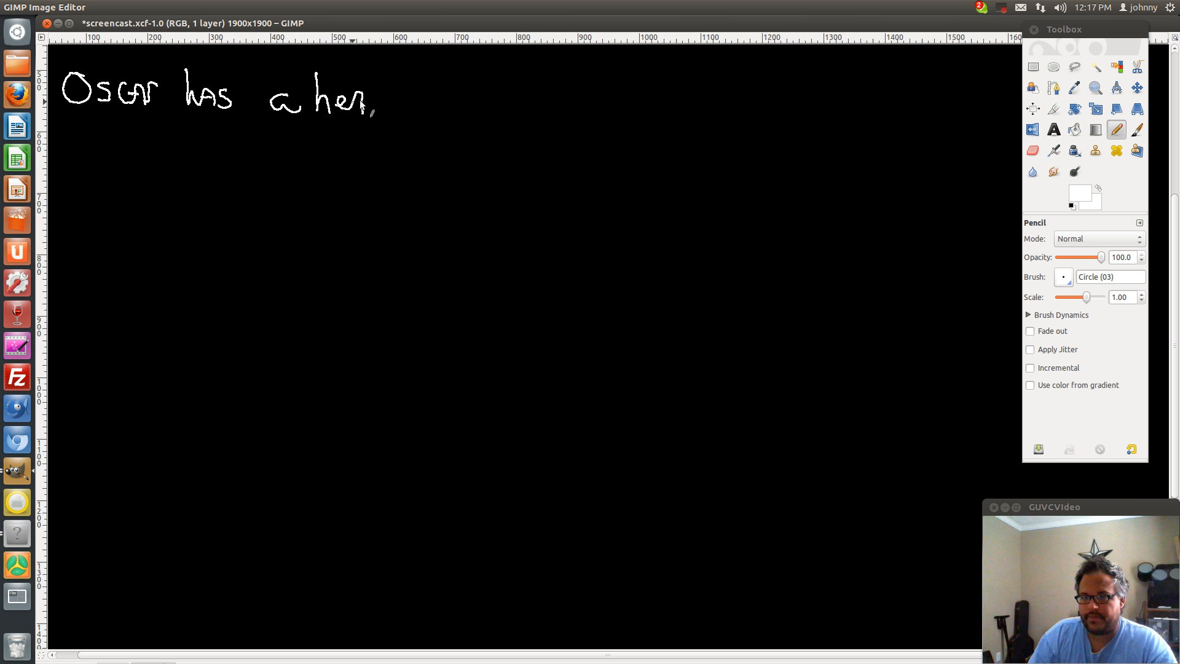
{"action": "left_click_drag", "start_coordinate": [369, 105], "coordinate": [433, 106]}
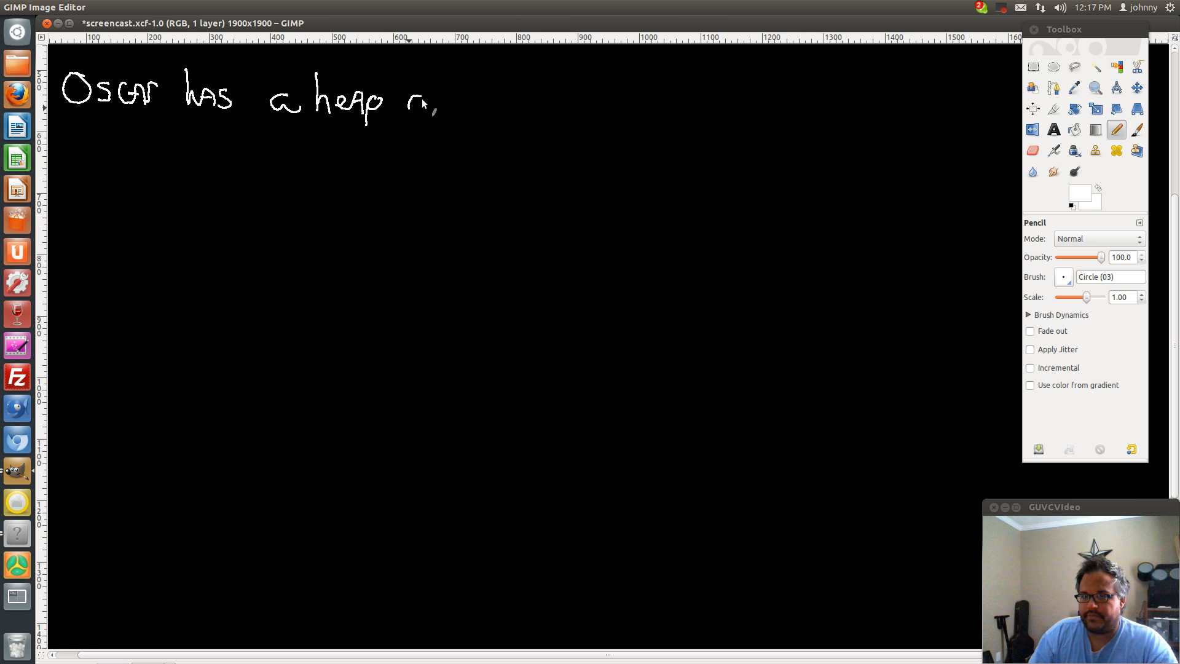
{"action": "left_click_drag", "start_coordinate": [410, 90], "coordinate": [444, 113]}
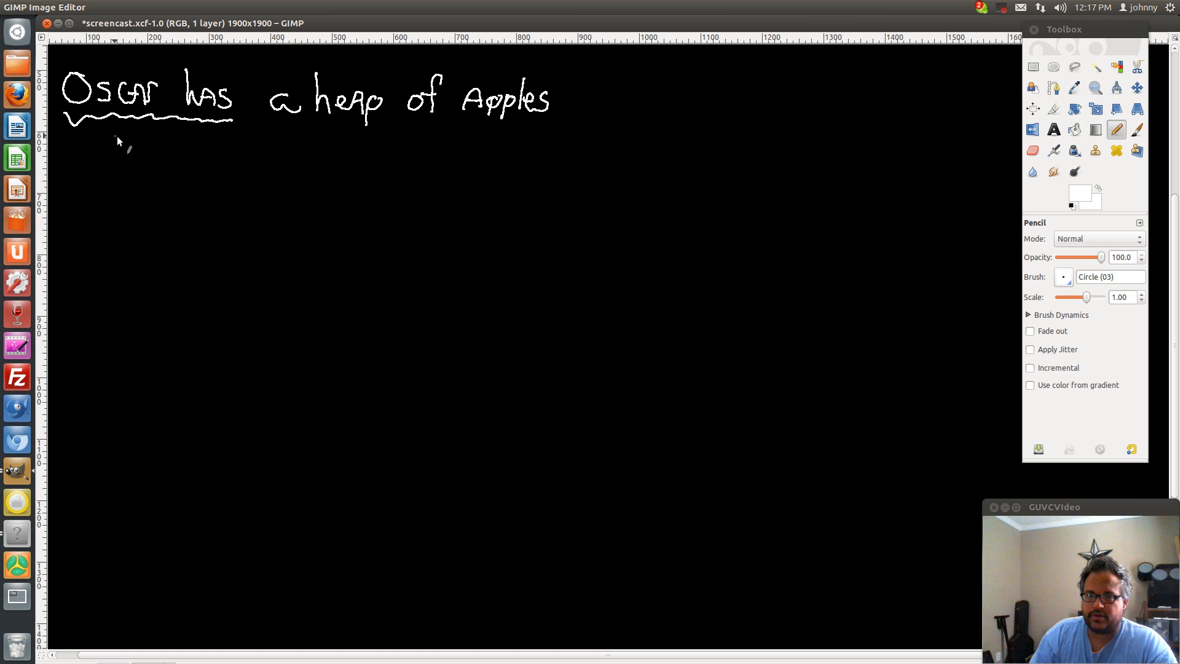
Write sin under "Oscar has", underline "a heap" and "of Apples", and finish tan beneath them.
{"action": "left_click_drag", "start_coordinate": [105, 150], "coordinate": [163, 154]}
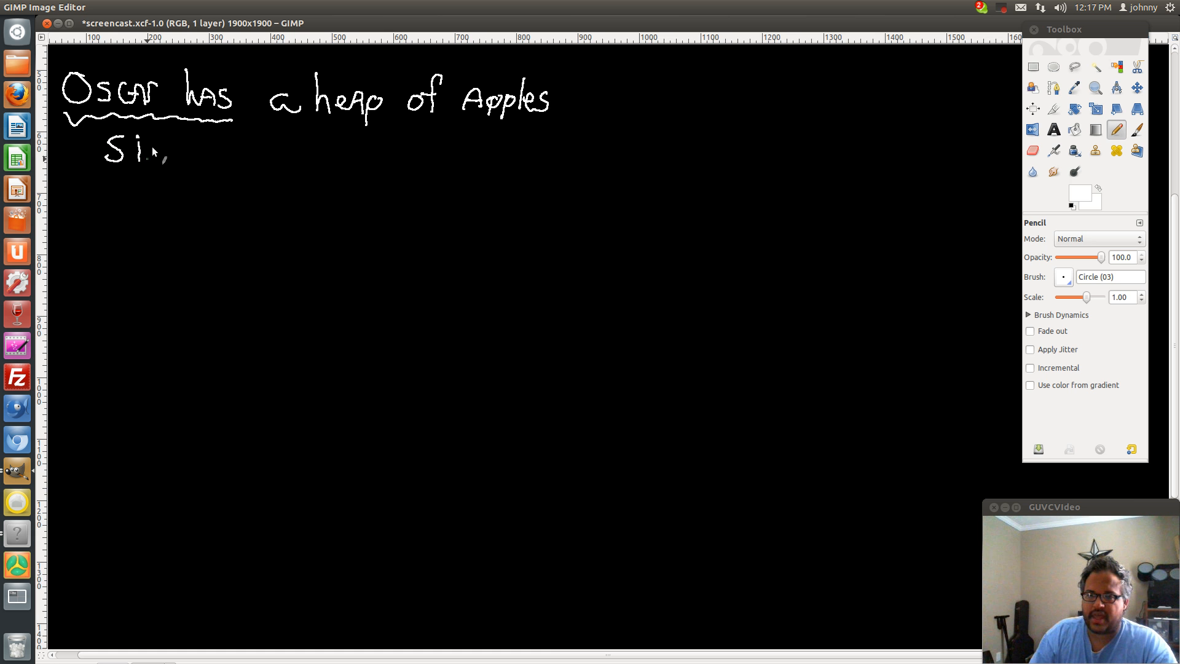
{"action": "left_click_drag", "start_coordinate": [146, 155], "coordinate": [169, 150]}
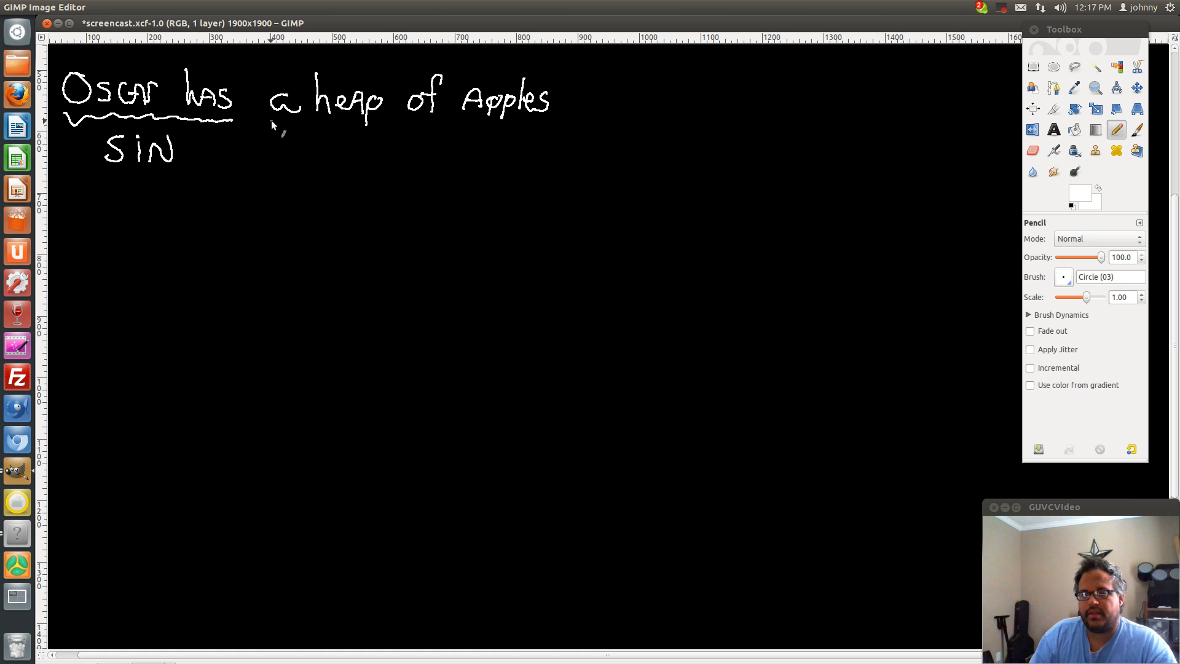
{"action": "left_click_drag", "start_coordinate": [270, 120], "coordinate": [372, 121]}
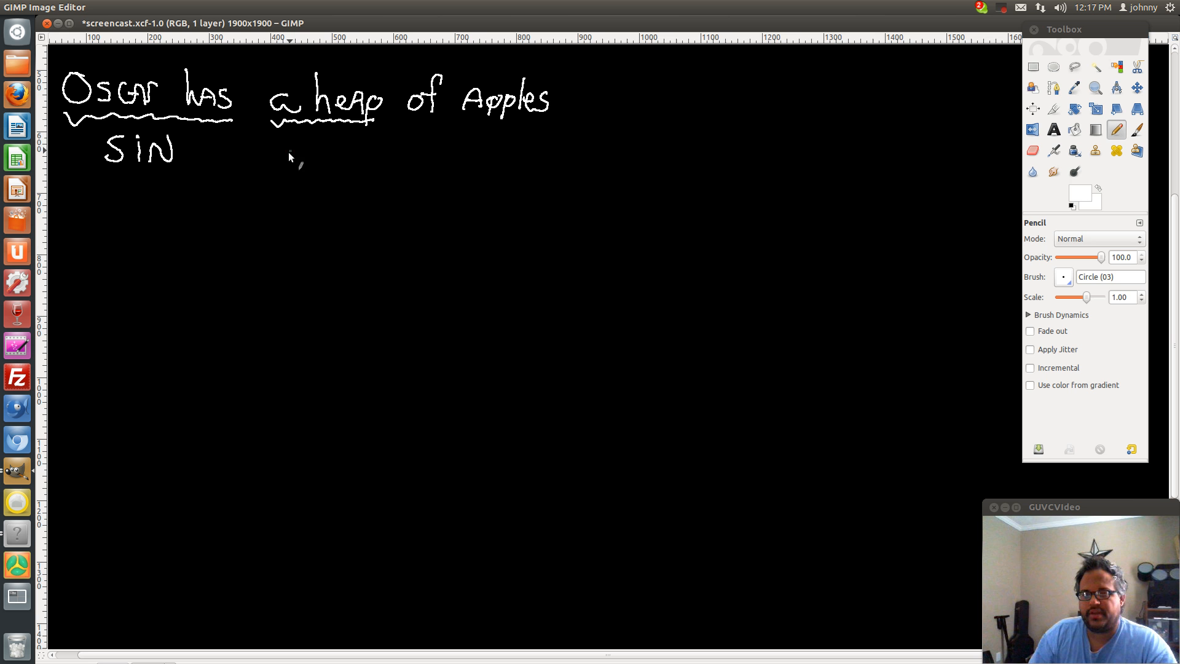
{"action": "left_click_drag", "start_coordinate": [290, 158], "coordinate": [354, 159]}
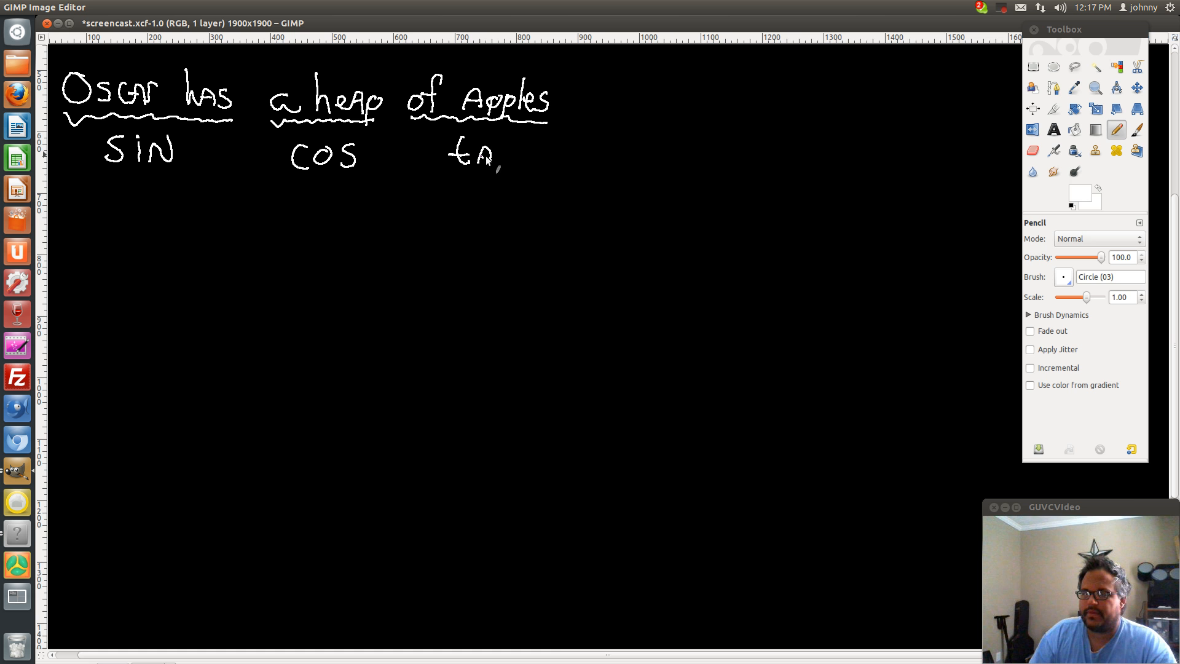
{"action": "left_click_drag", "start_coordinate": [486, 159], "coordinate": [511, 155]}
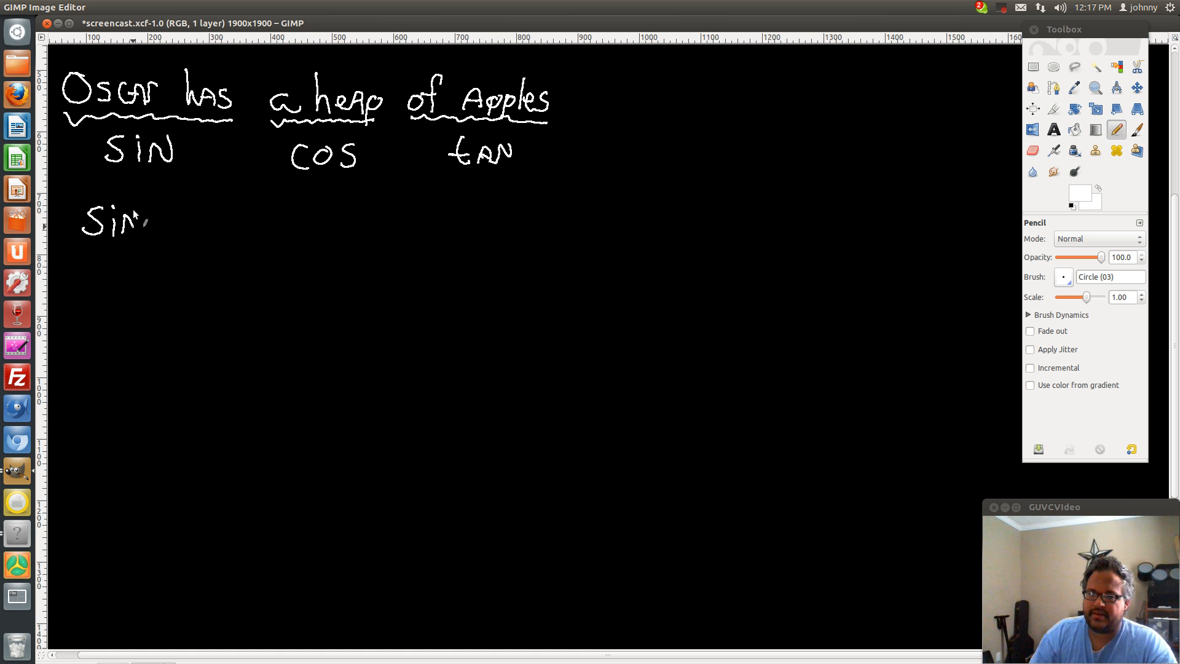
Write sin θ = O over H as a fraction below the mnemonic.
{"action": "left_click_drag", "start_coordinate": [155, 223], "coordinate": [192, 226]}
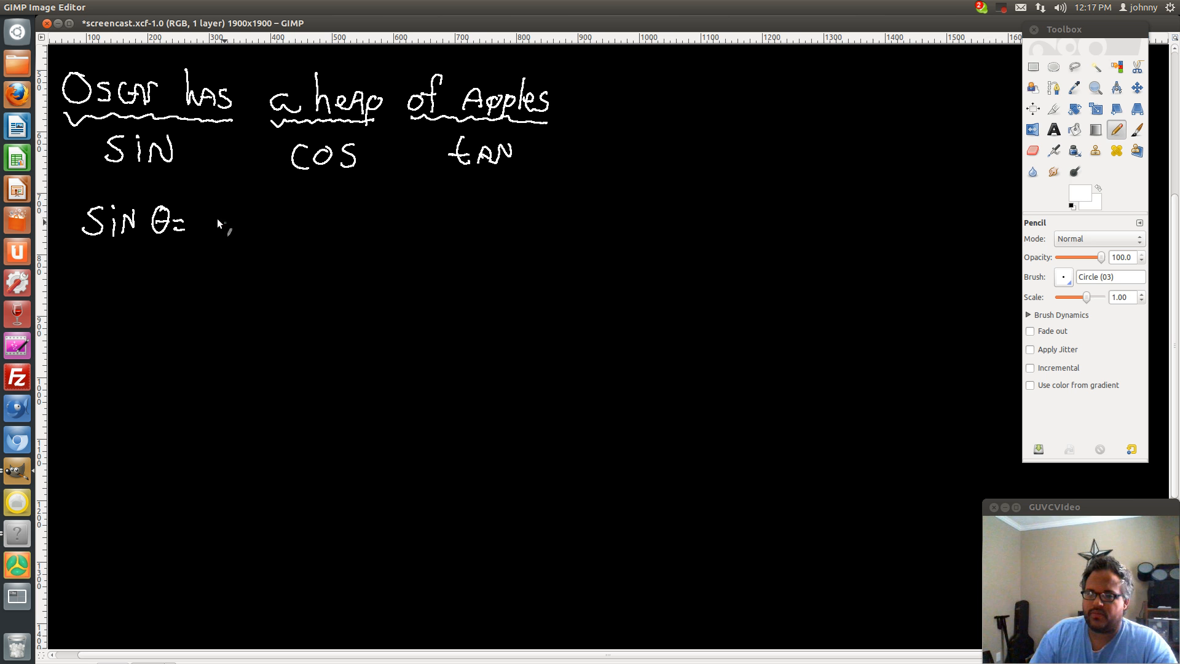
{"action": "left_click_drag", "start_coordinate": [223, 202], "coordinate": [223, 230]}
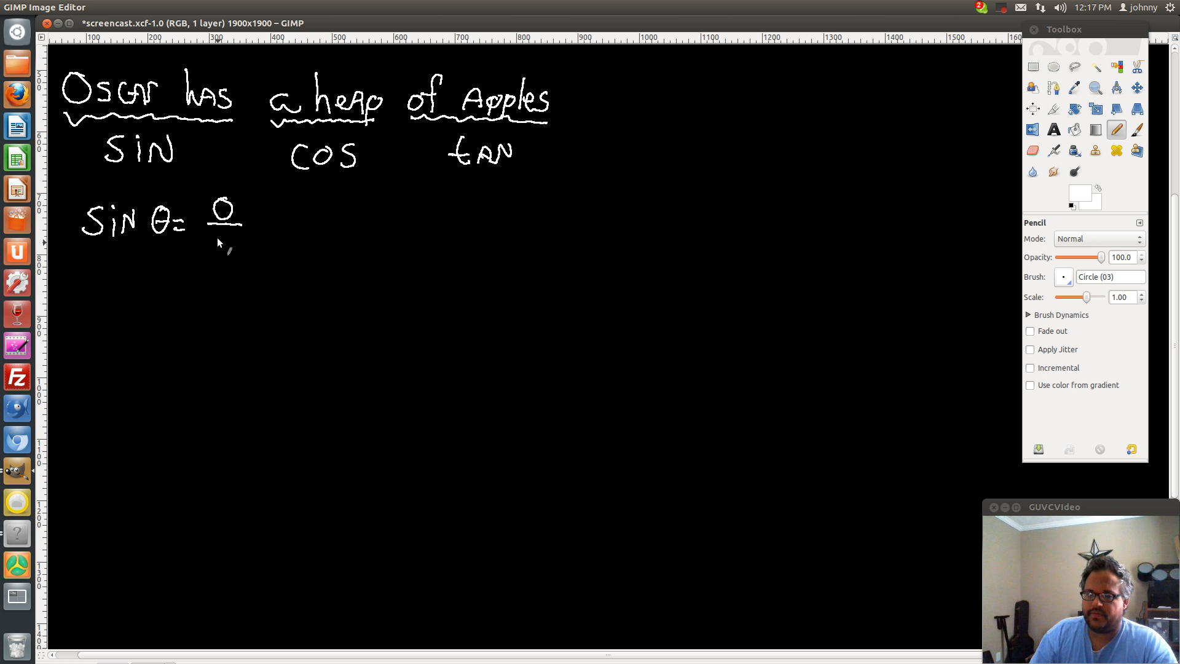
{"action": "left_click_drag", "start_coordinate": [218, 240], "coordinate": [230, 259]}
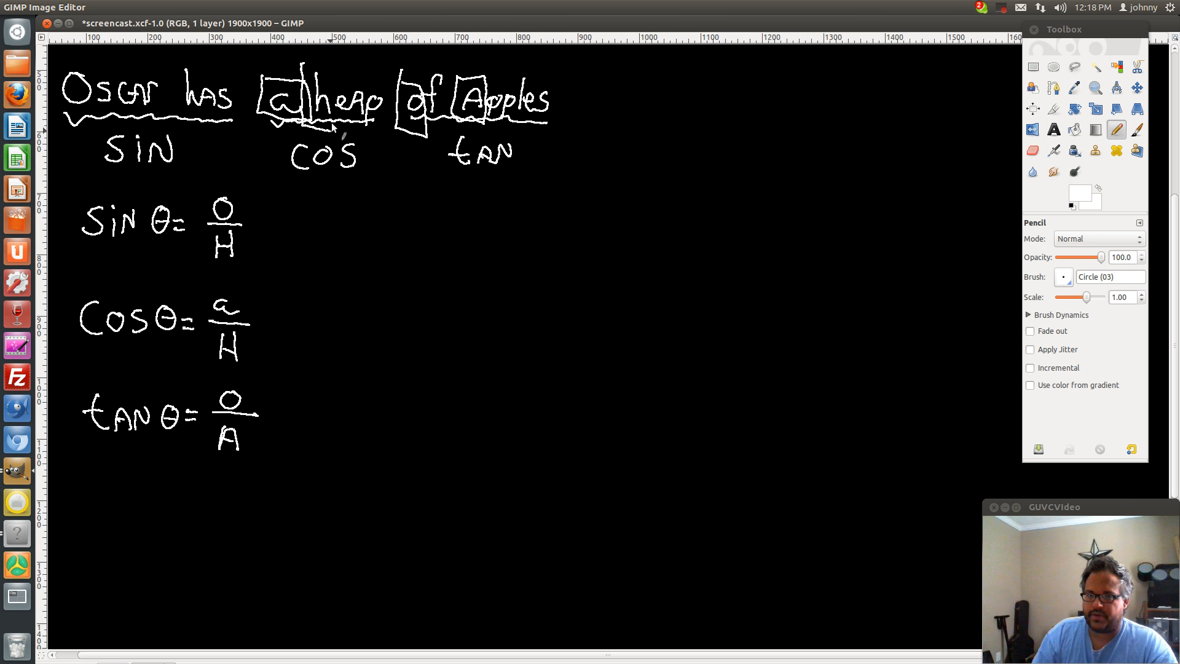
Draw boxes around the h of has and the O of Oscar.
{"action": "left_click_drag", "start_coordinate": [184, 53], "coordinate": [173, 124]}
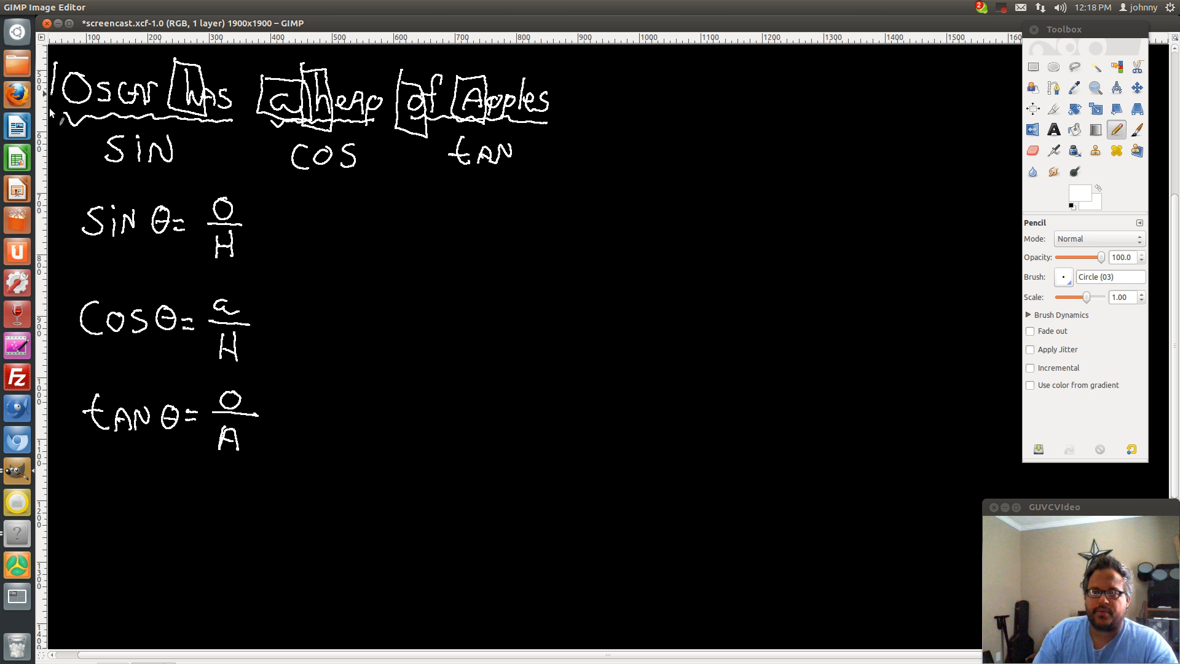
{"action": "left_click_drag", "start_coordinate": [59, 56], "coordinate": [90, 120]}
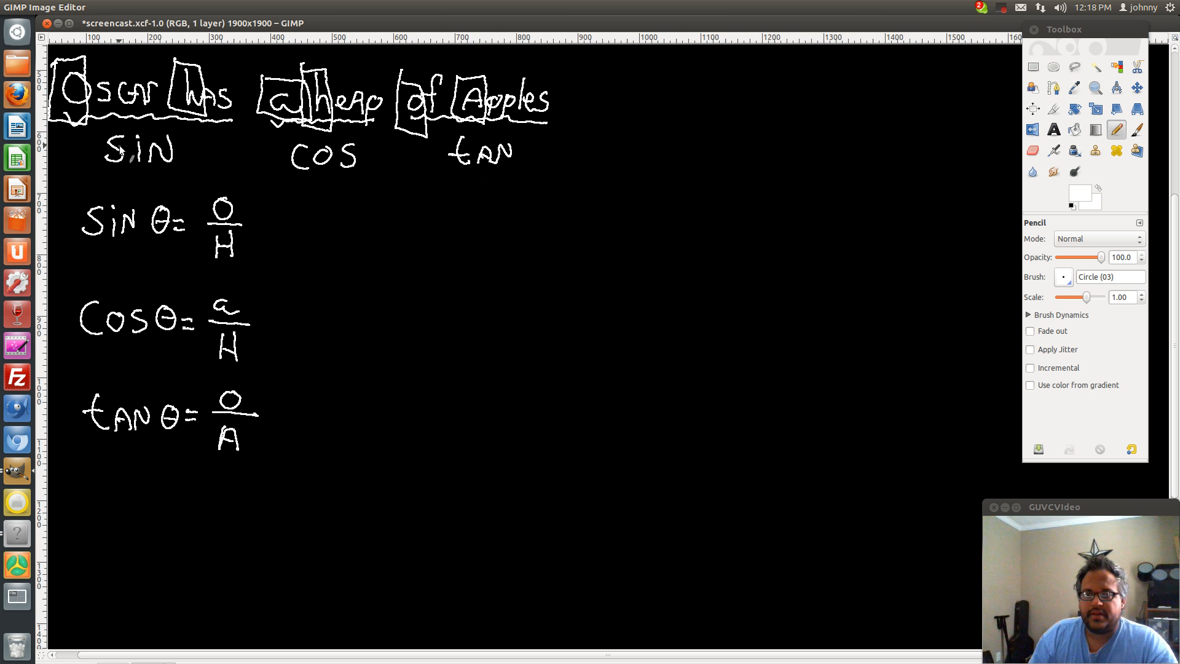
{"action": "mouse_move", "coordinate": [279, 128]}
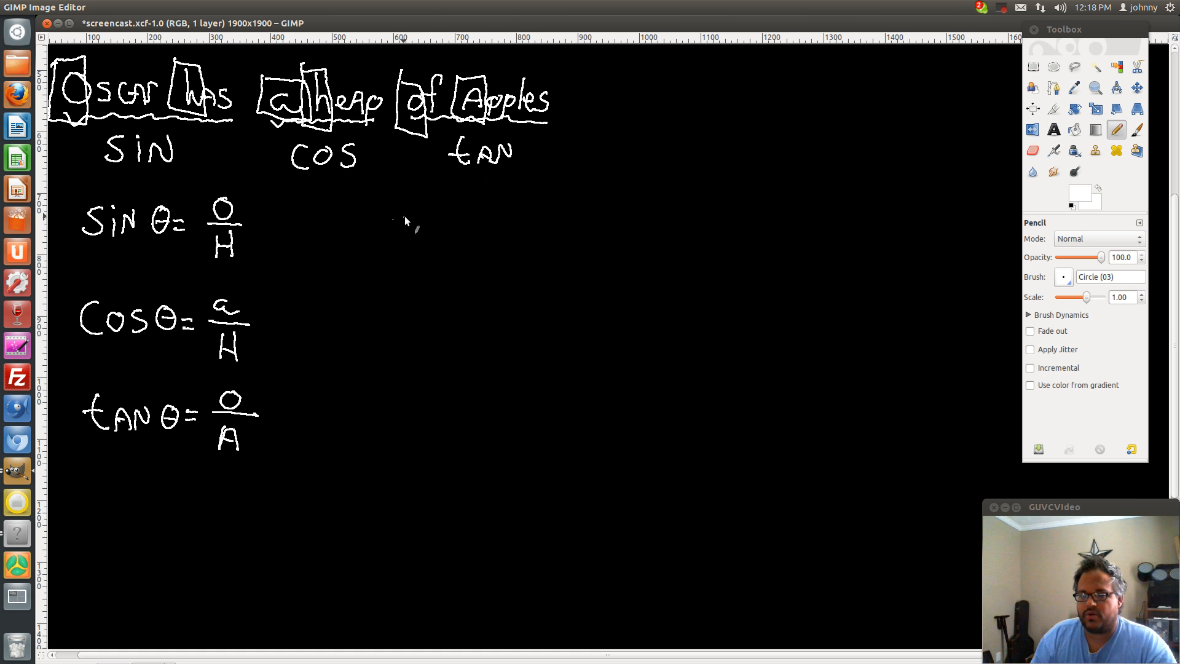
{"action": "mouse_move", "coordinate": [394, 226]}
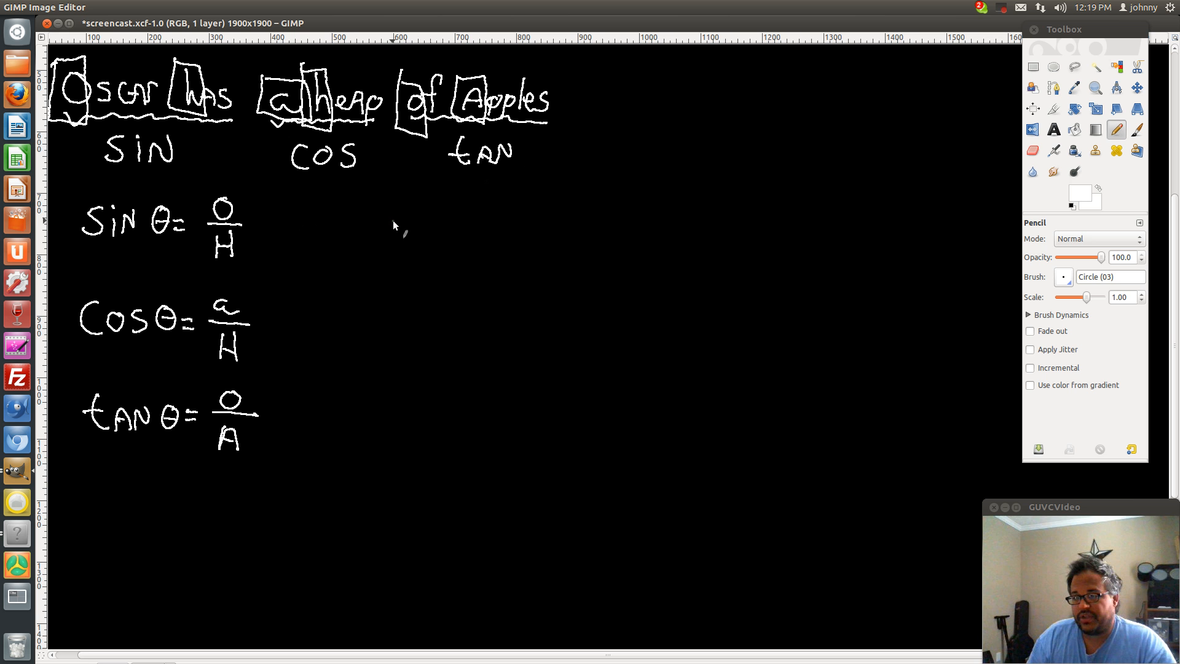
{"action": "mouse_move", "coordinate": [515, 290]}
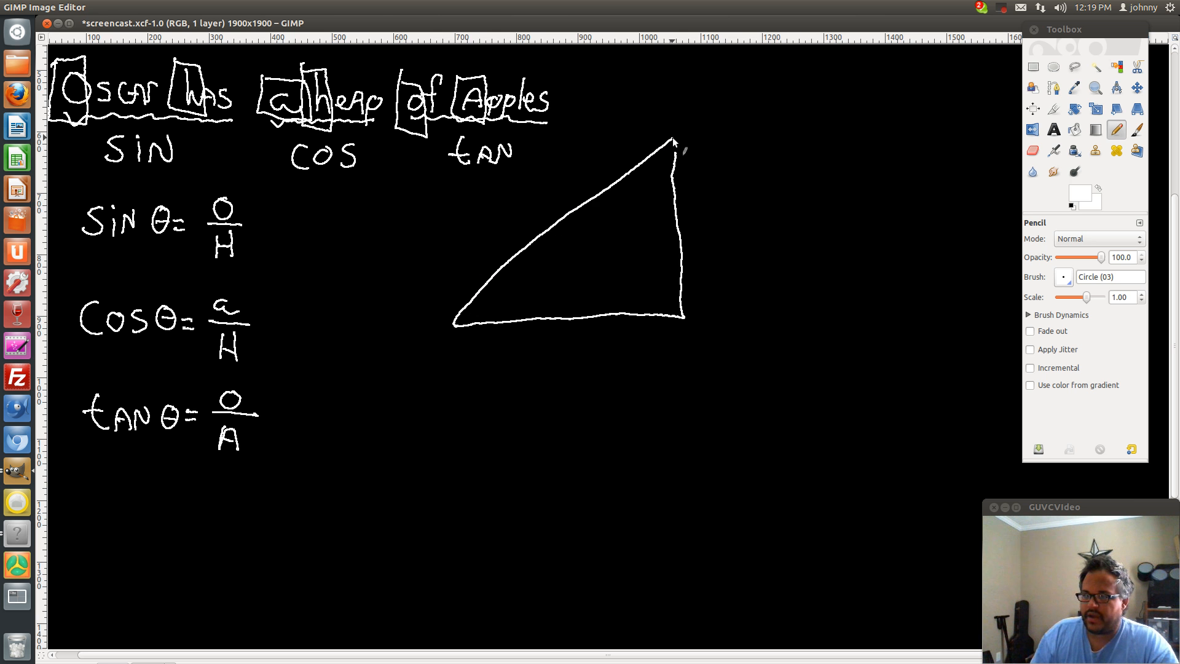
{"action": "mouse_move", "coordinate": [680, 297]}
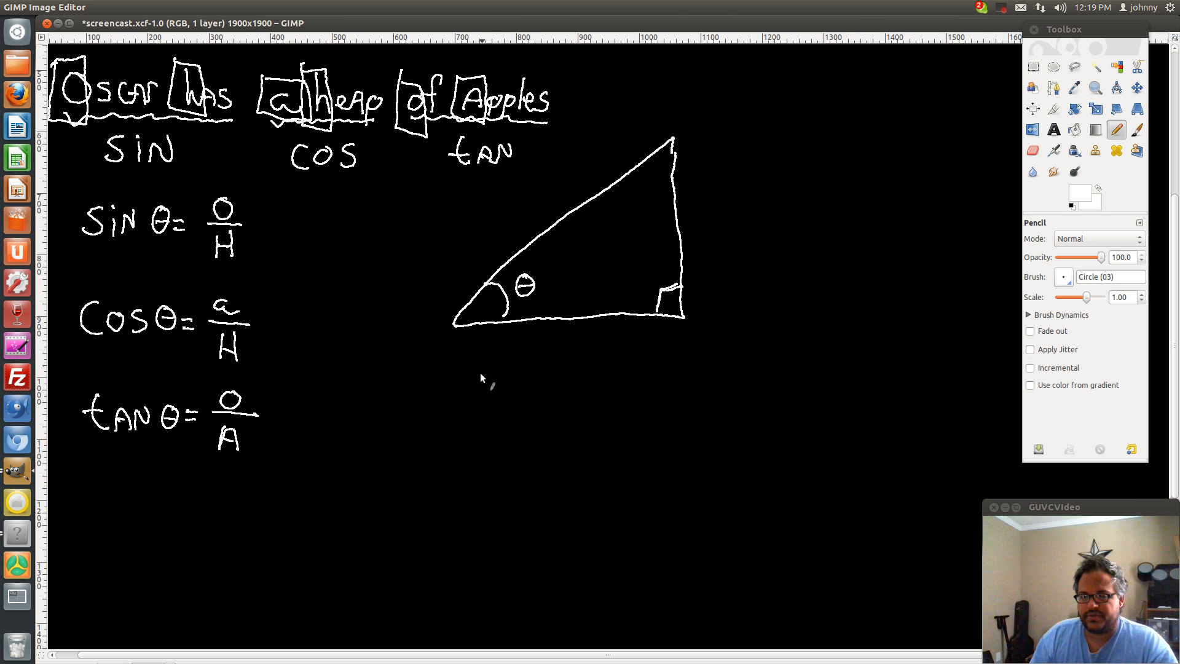
{"action": "mouse_move", "coordinate": [568, 274]}
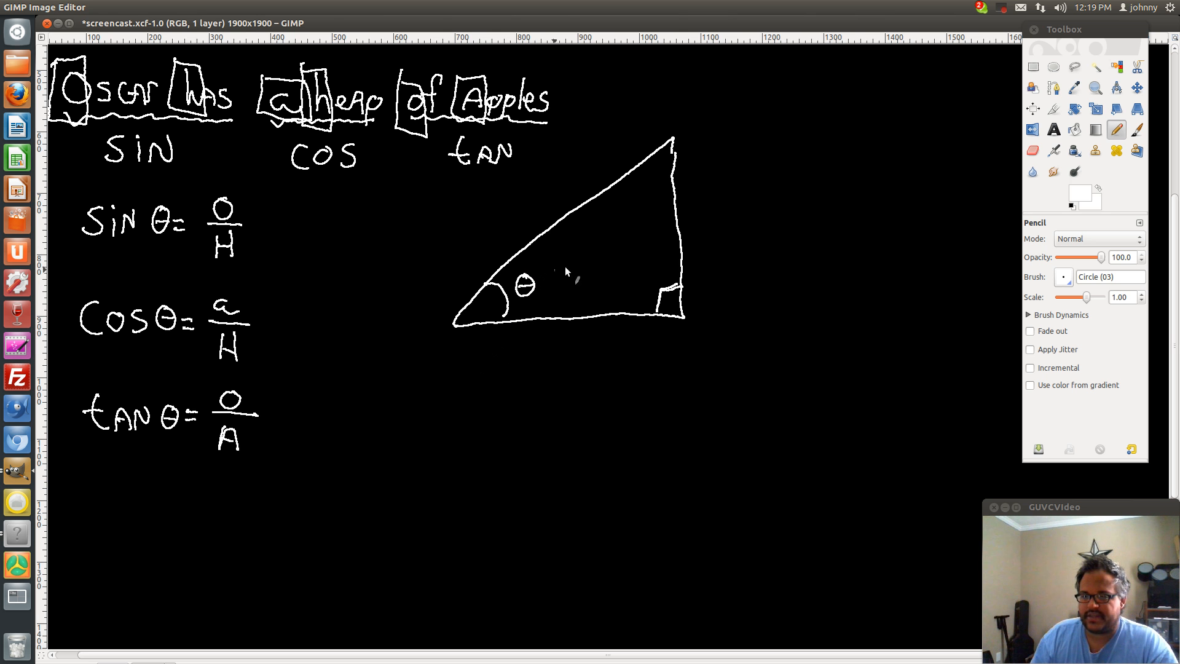
{"action": "mouse_move", "coordinate": [696, 241]}
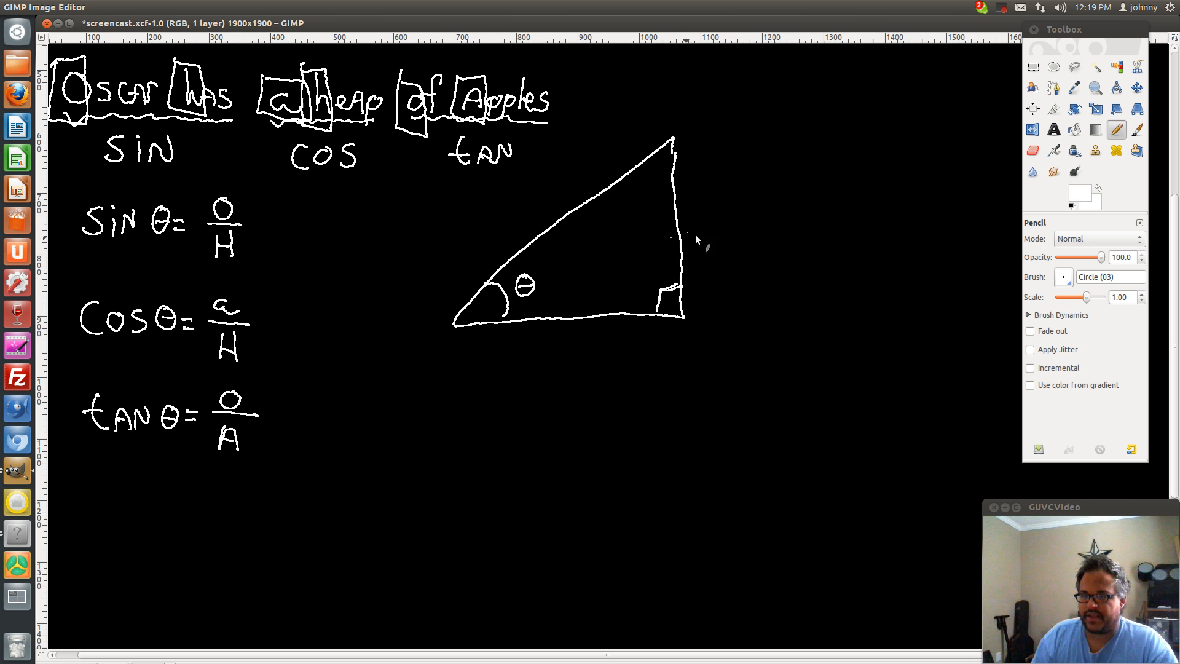
{"action": "mouse_move", "coordinate": [549, 293]}
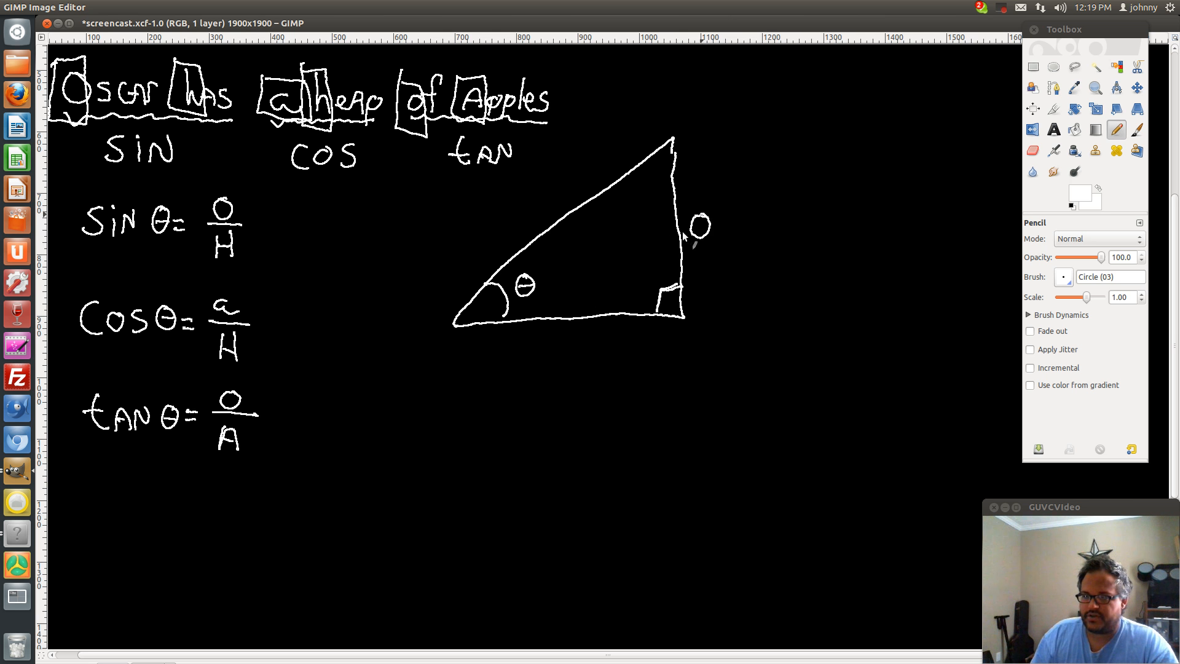
{"action": "mouse_move", "coordinate": [575, 337]}
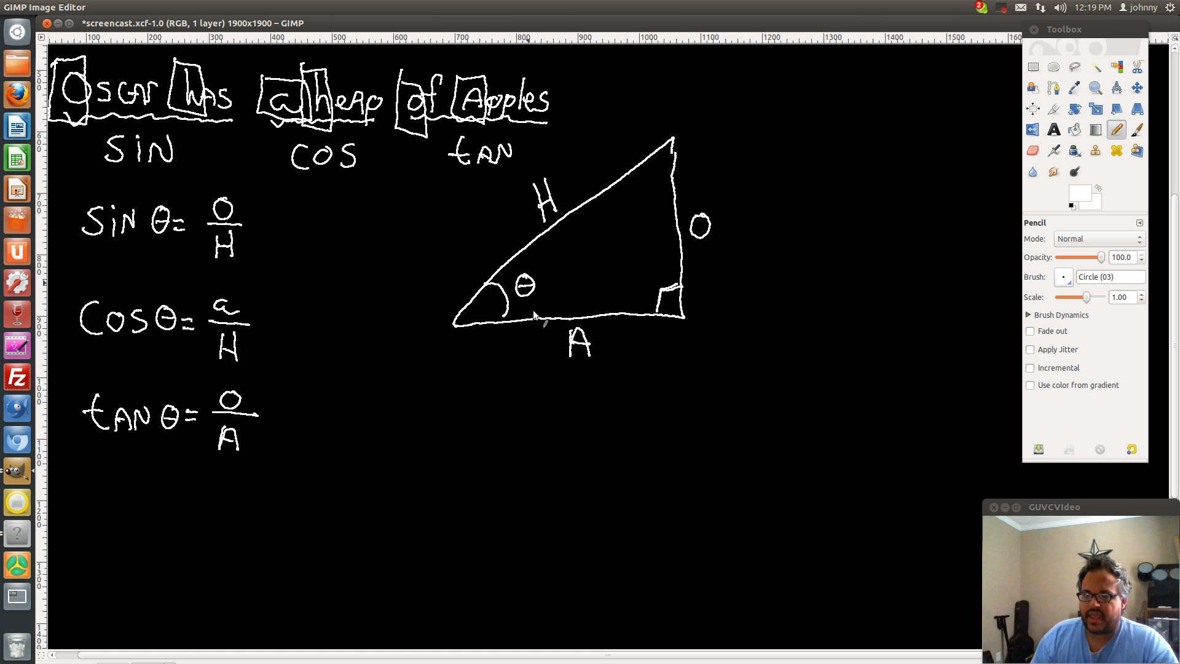
{"action": "mouse_move", "coordinate": [549, 369]}
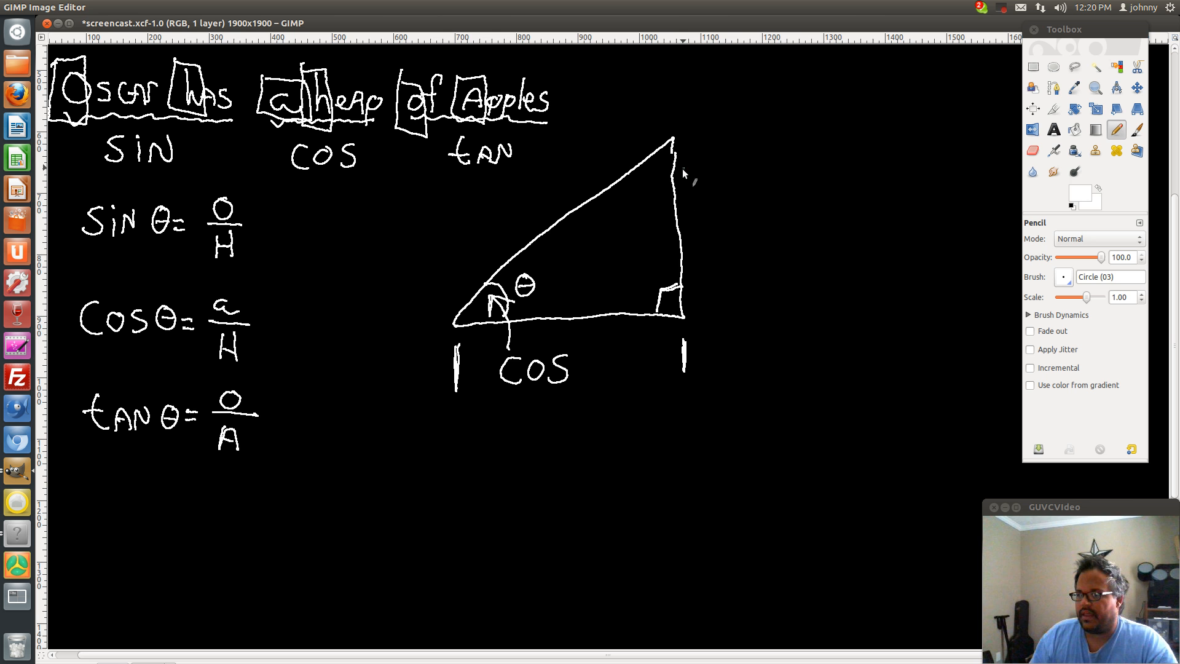
{"action": "mouse_move", "coordinate": [680, 219]}
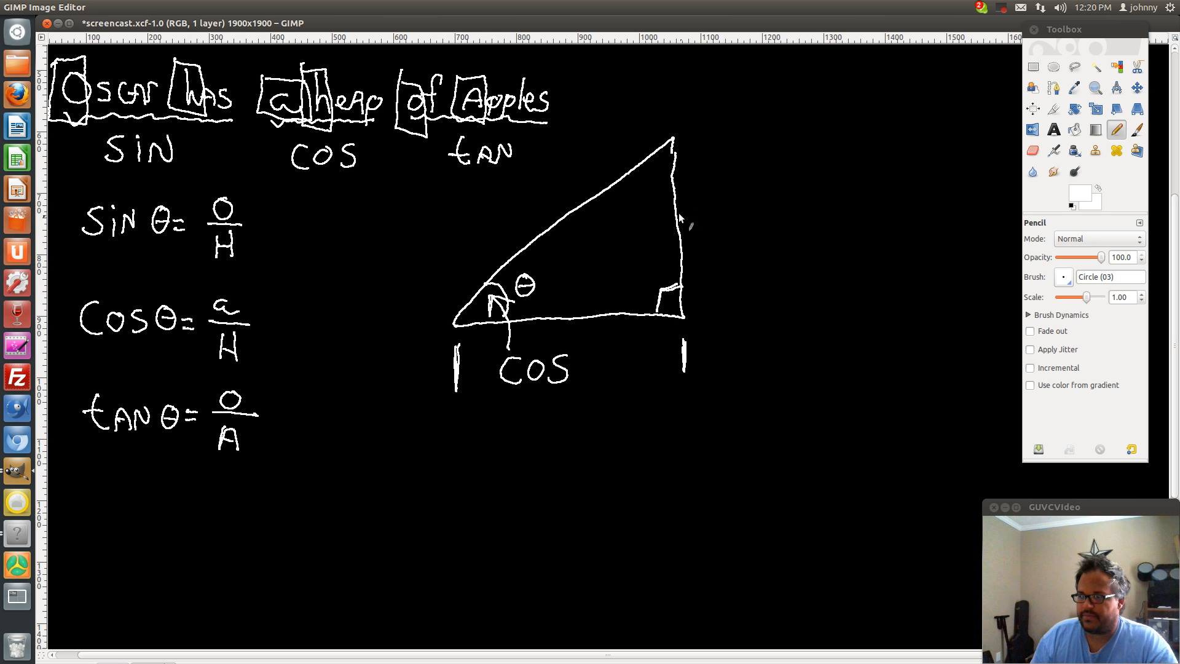
{"action": "mouse_move", "coordinate": [708, 244]}
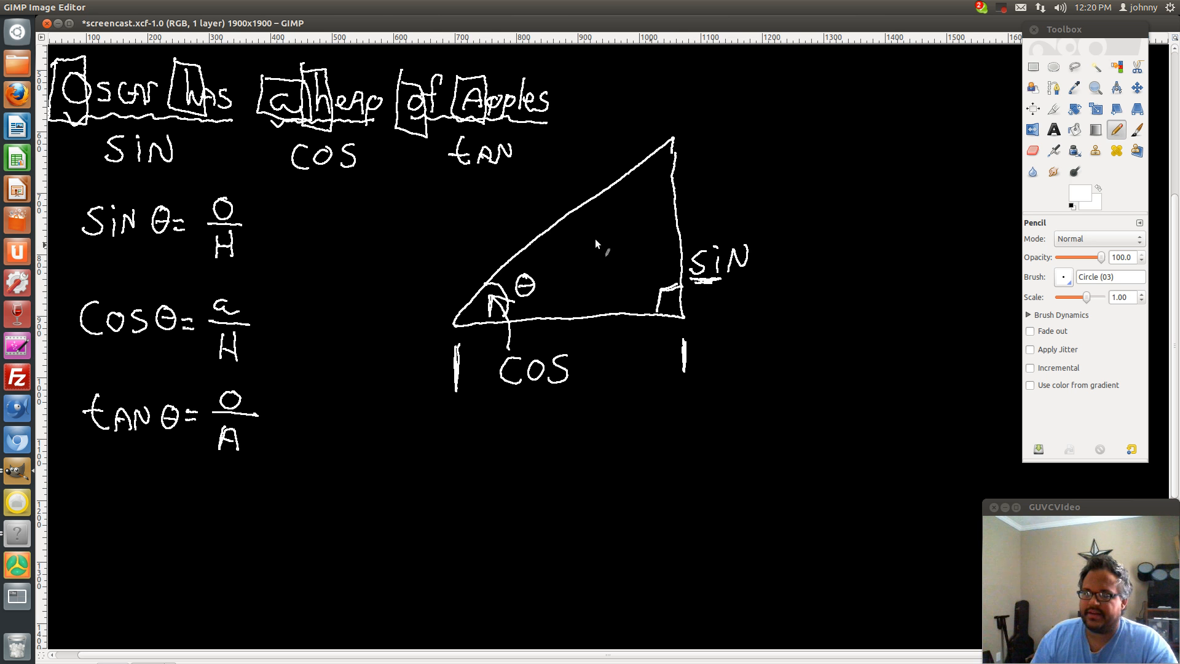
{"action": "mouse_move", "coordinate": [542, 223]}
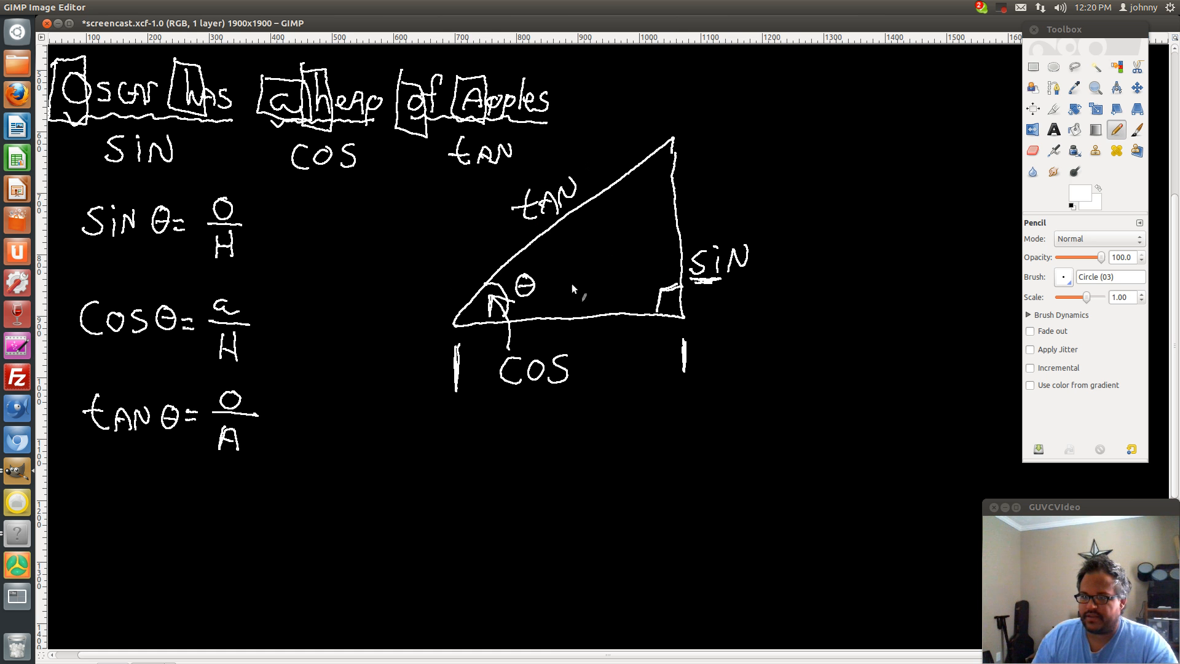
{"action": "mouse_move", "coordinate": [666, 504]}
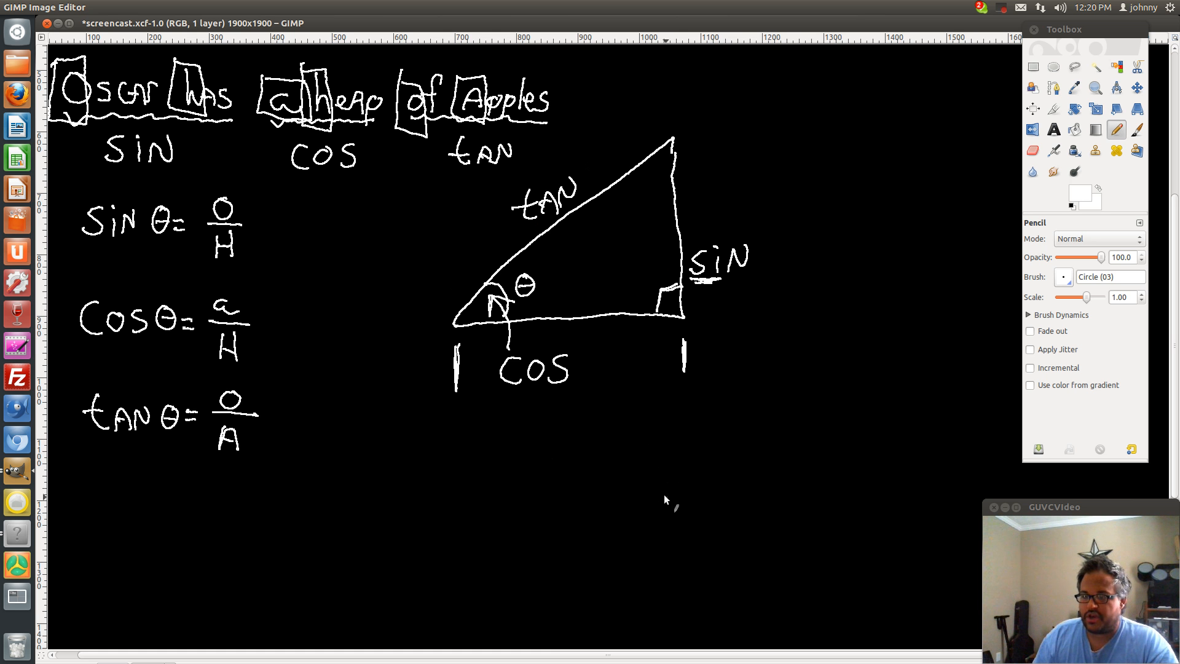